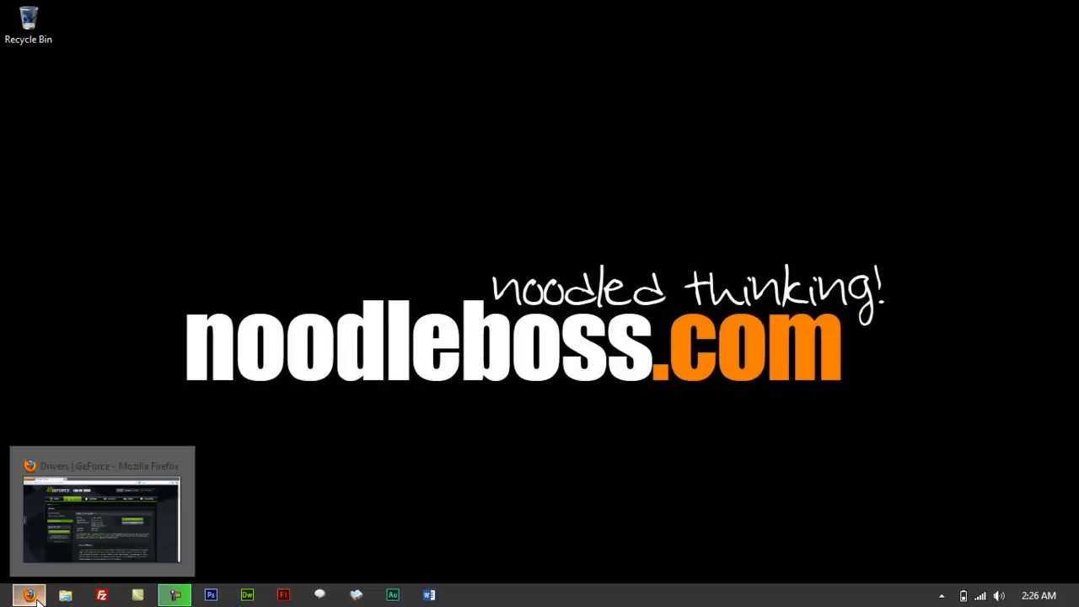
# Bring up the GeForce 310.70 driver page and review its version, release date and 214.12 MB size.
pyautogui.click(29, 595)
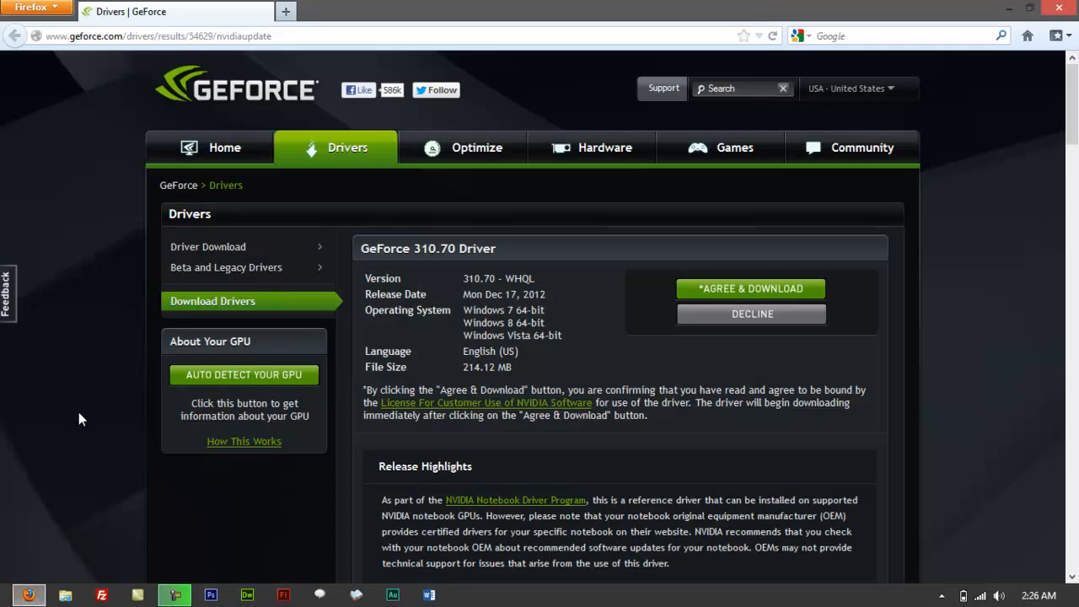
pyautogui.moveTo(71, 398)
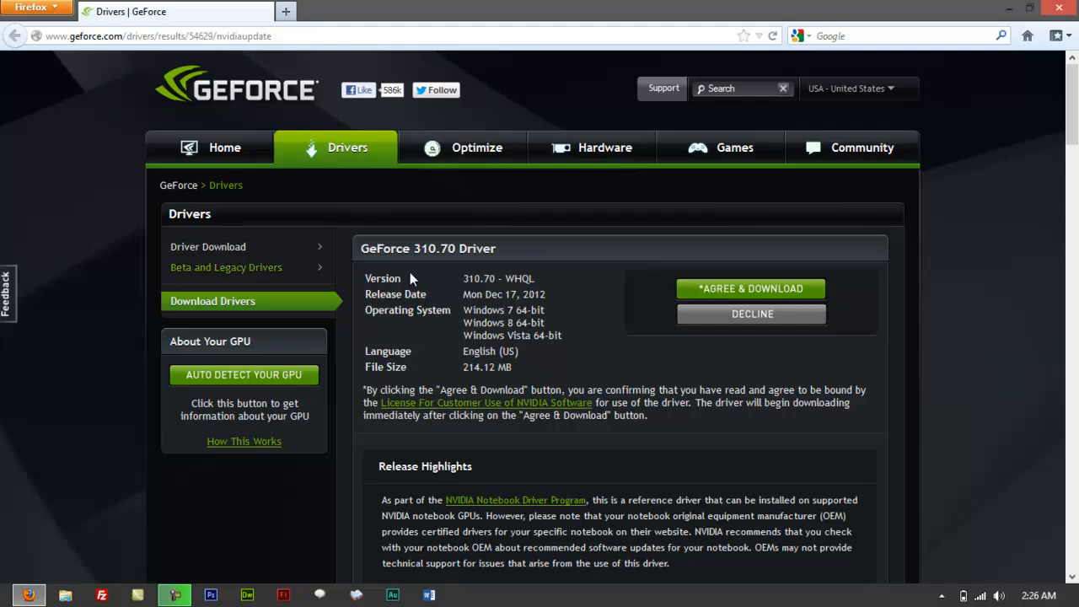
pyautogui.moveTo(438, 293)
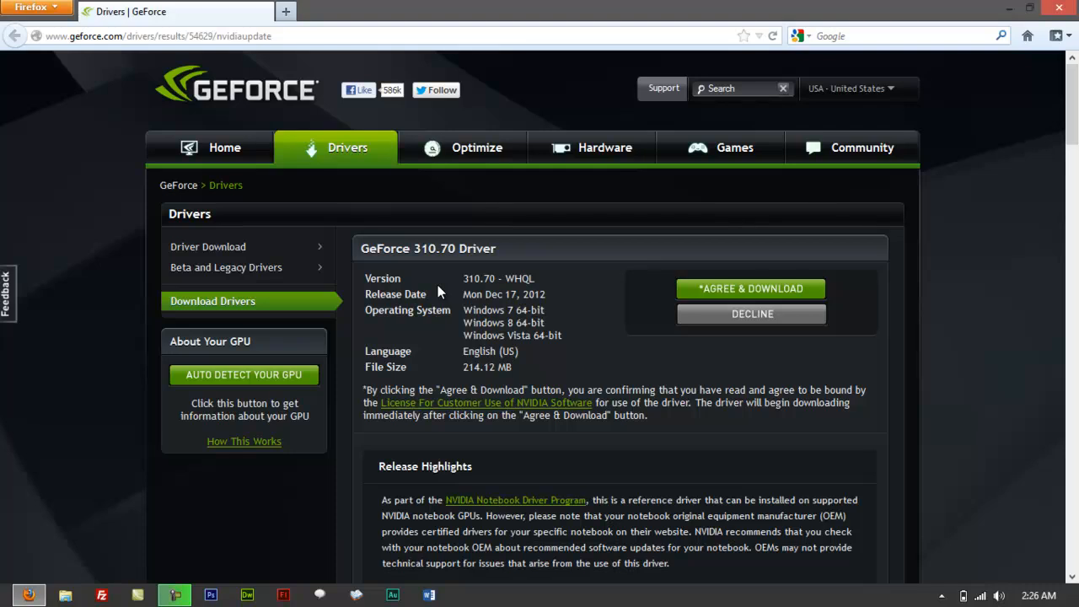
pyautogui.moveTo(971, 371)
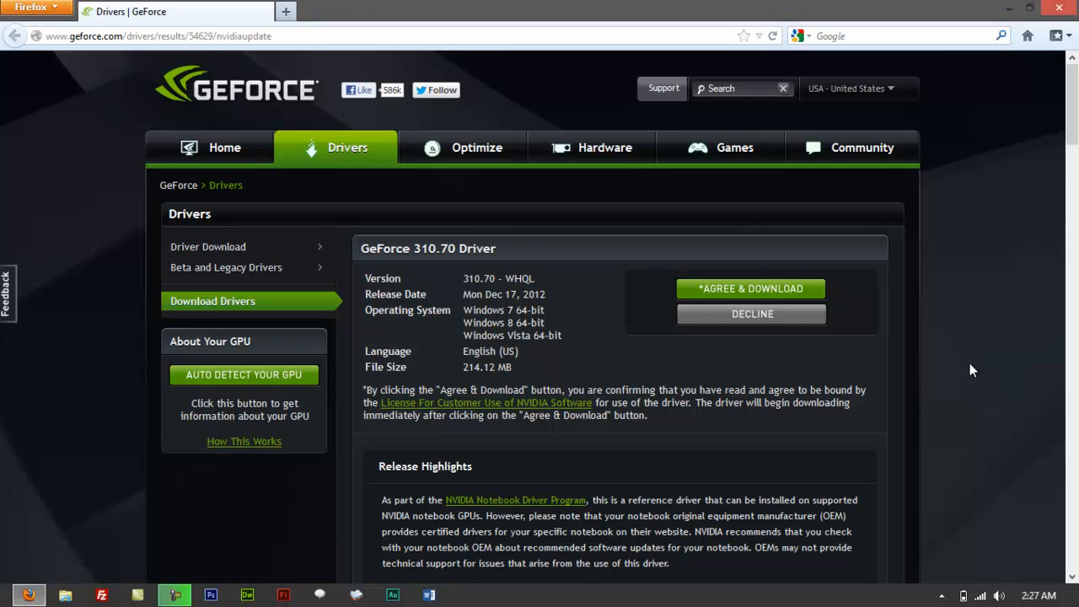
pyautogui.scroll(-3)
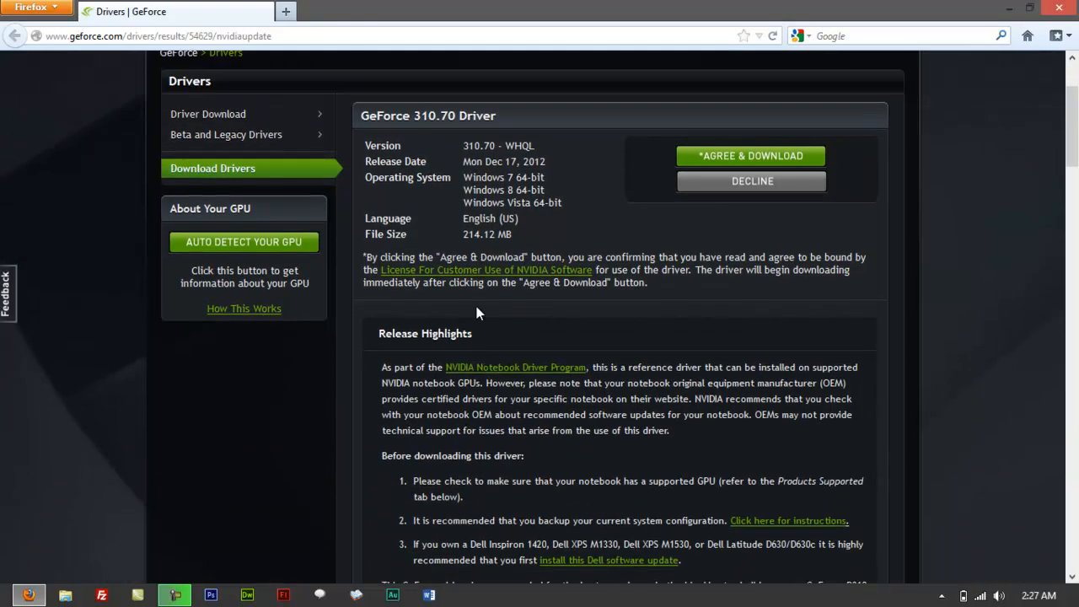
pyautogui.scroll(3)
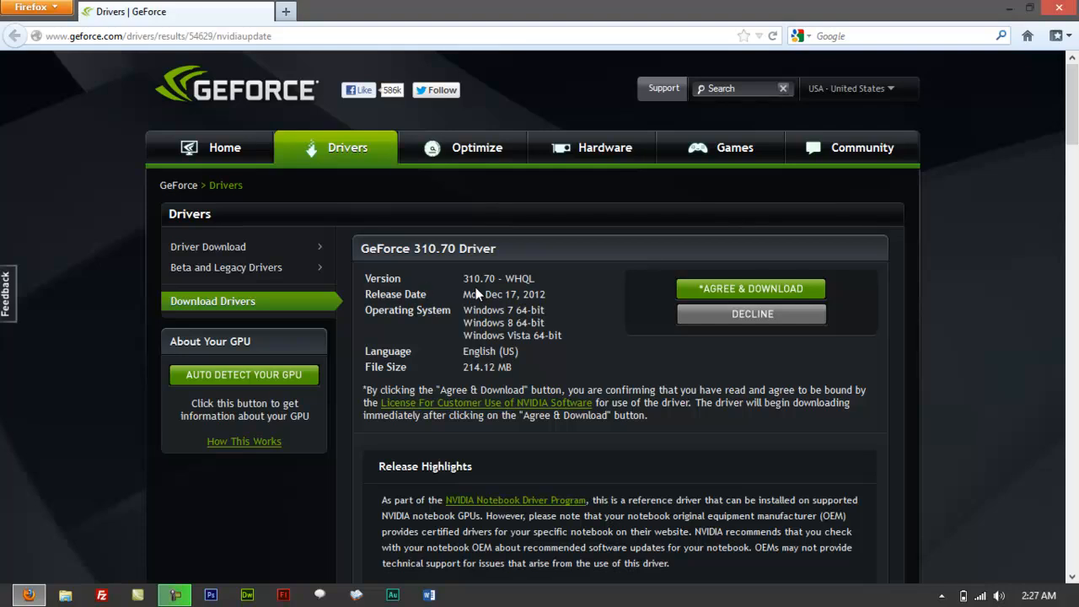
pyautogui.moveTo(509, 290)
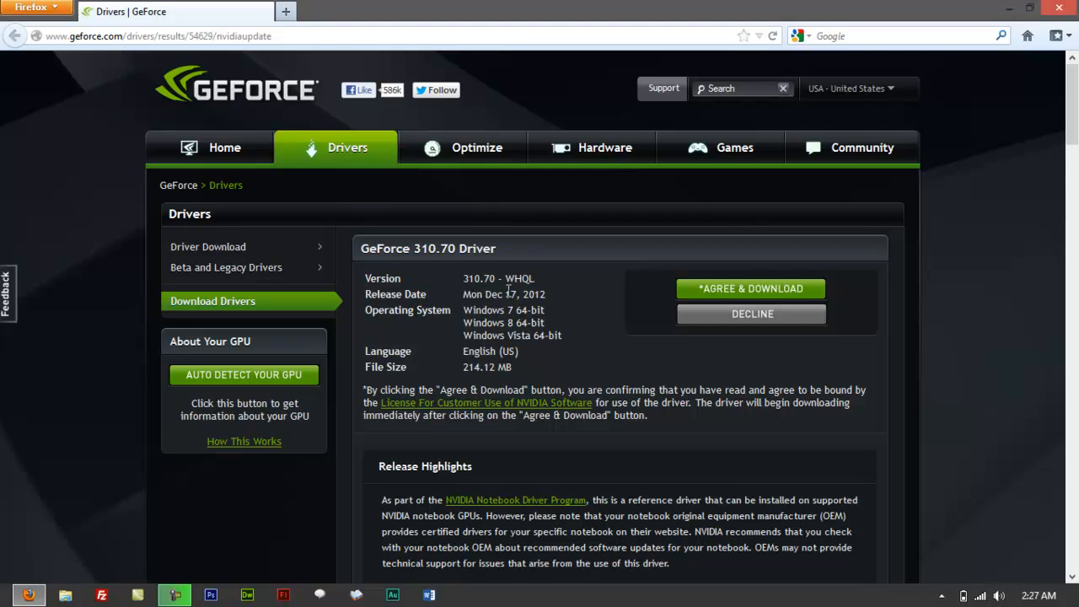
pyautogui.moveTo(388, 307)
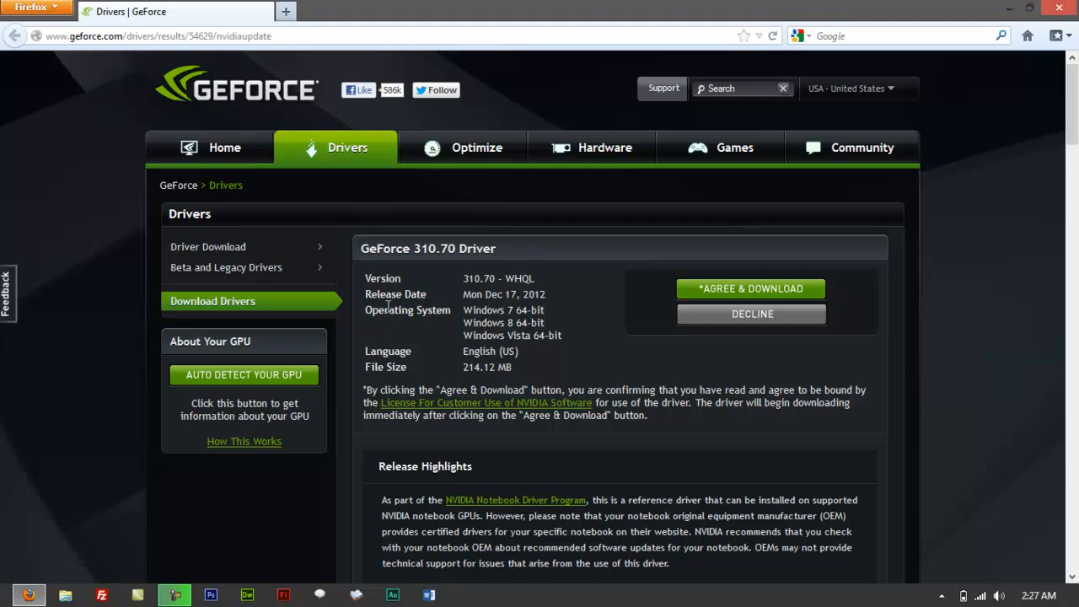
pyautogui.moveTo(529, 305)
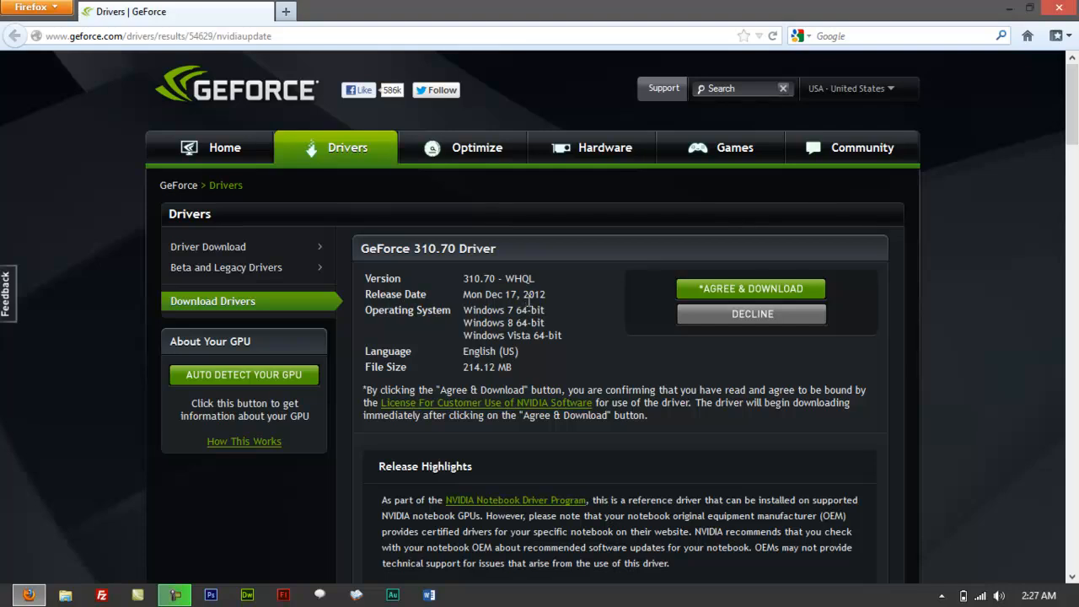
pyautogui.moveTo(523, 324)
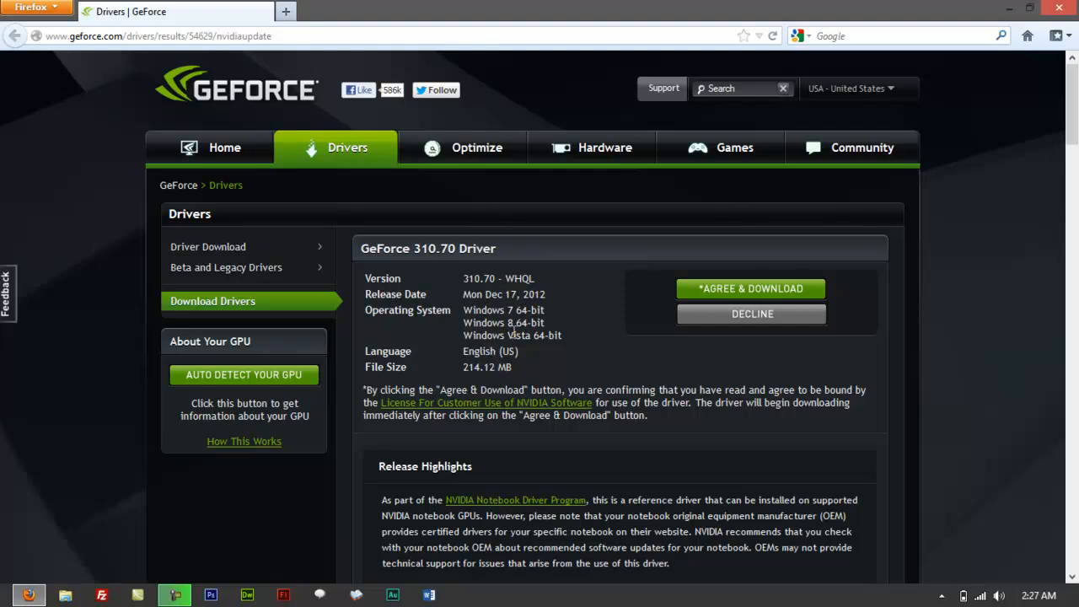
pyautogui.scroll(-3)
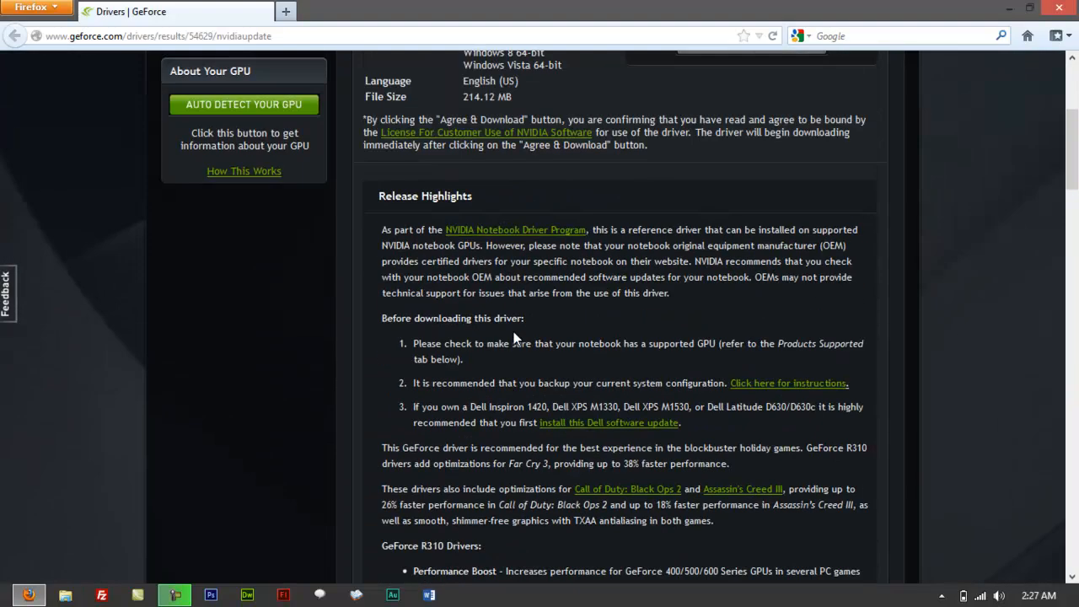
pyautogui.scroll(3)
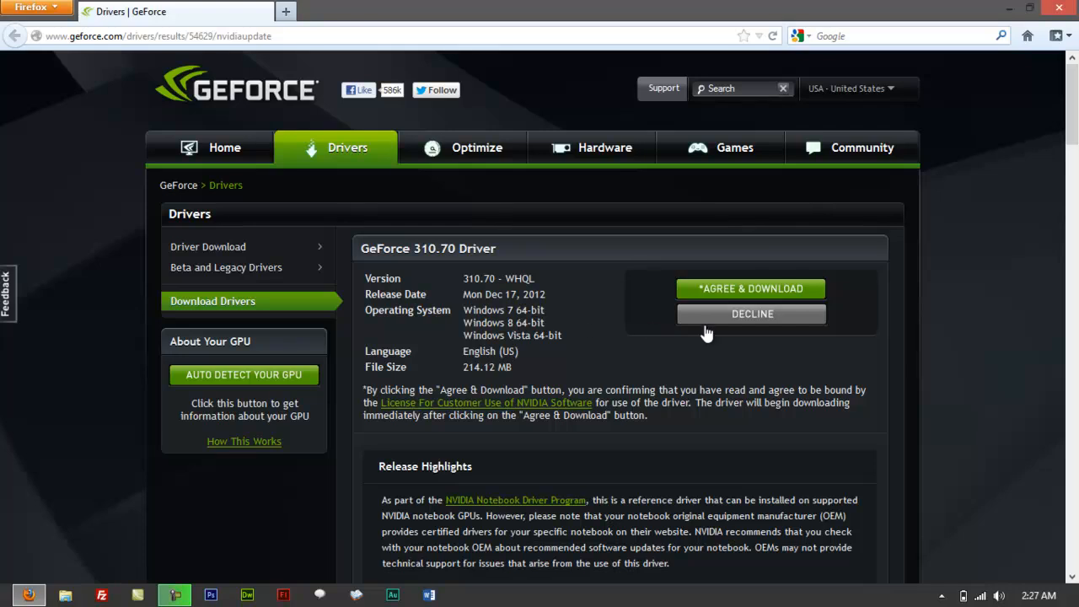
# Agree to the terms and save the 310.70 driver installer to disk, then hide the Downloads window.
pyautogui.click(750, 288)
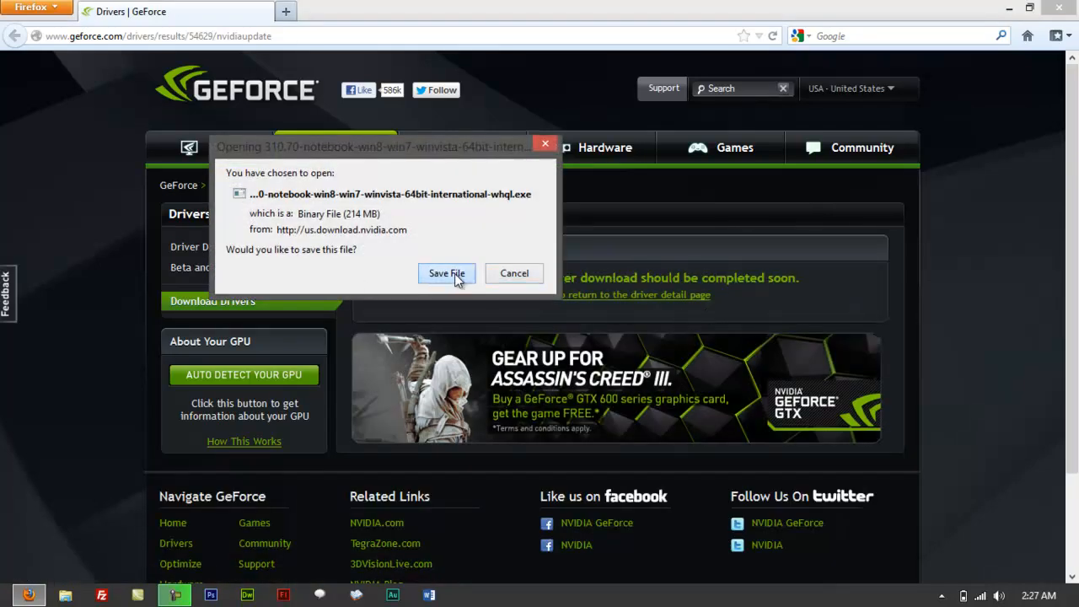
pyautogui.click(445, 273)
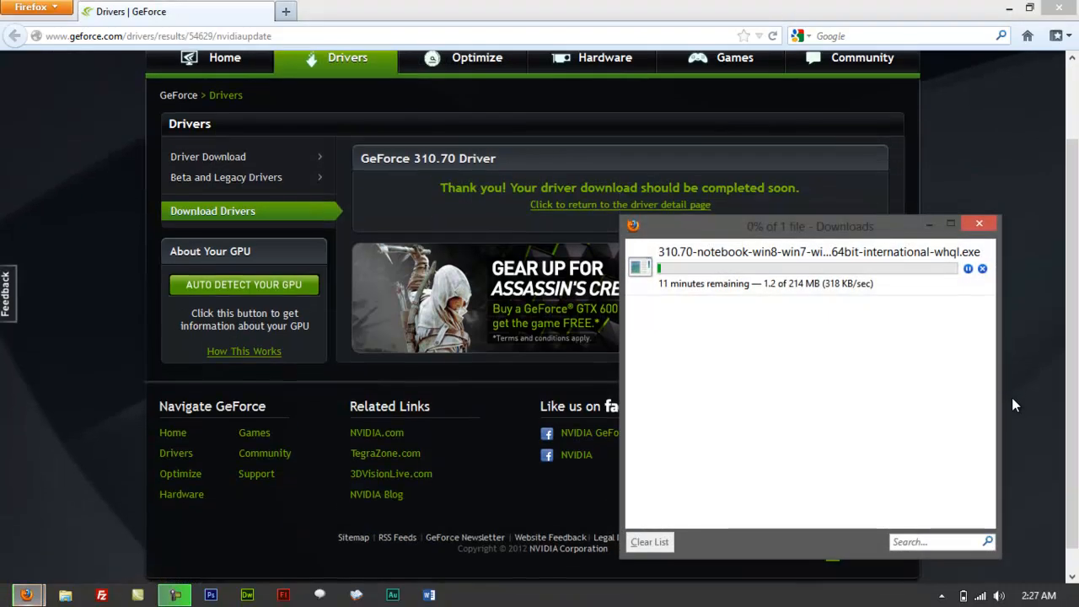
pyautogui.moveTo(809, 226); pyautogui.dragTo(846, 233)
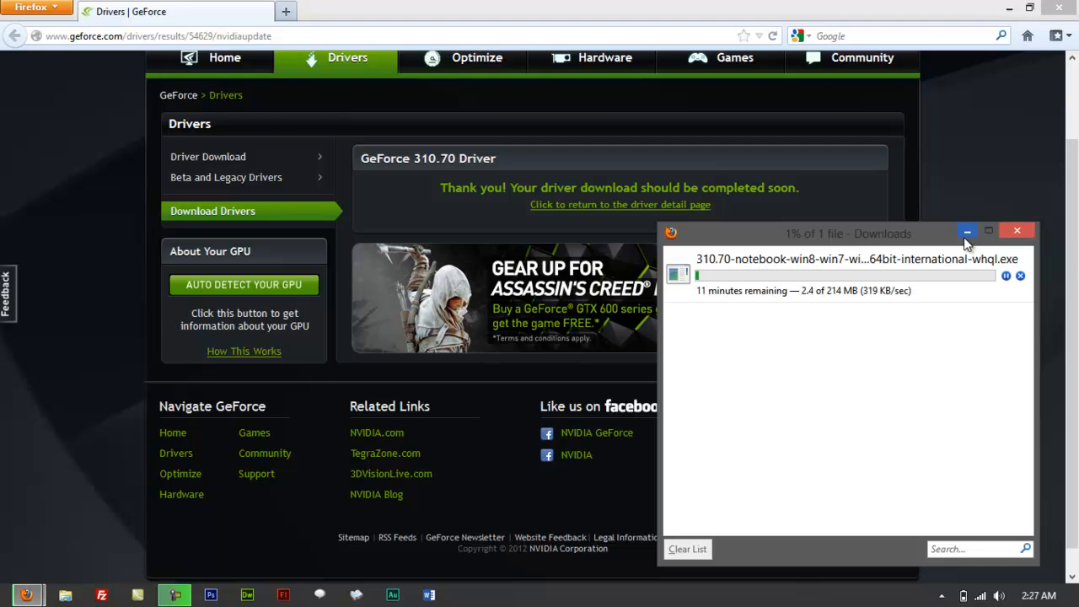
pyautogui.click(968, 233)
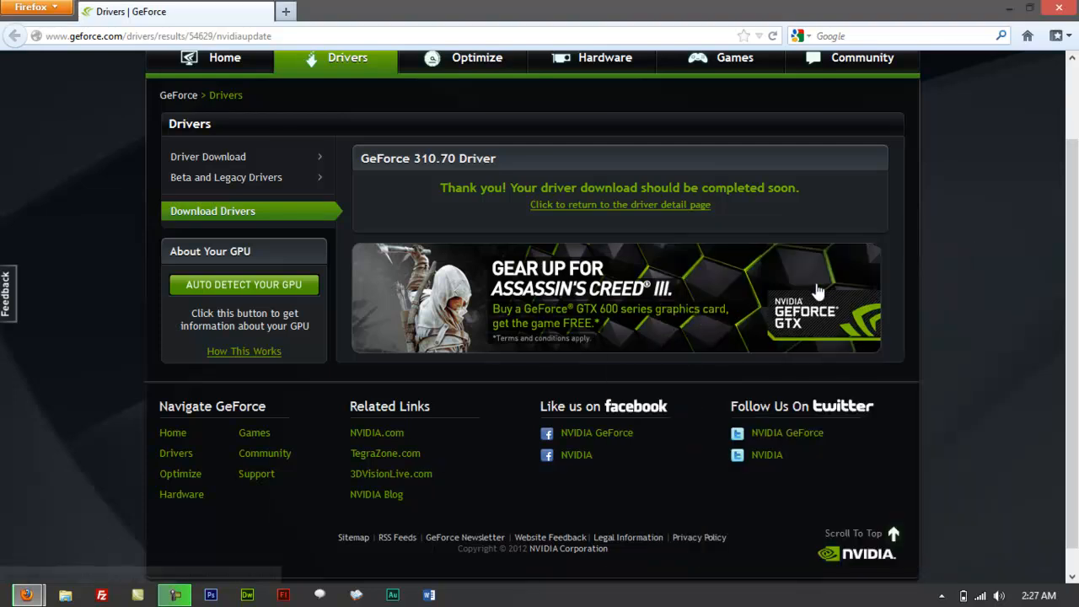
pyautogui.moveTo(803, 302)
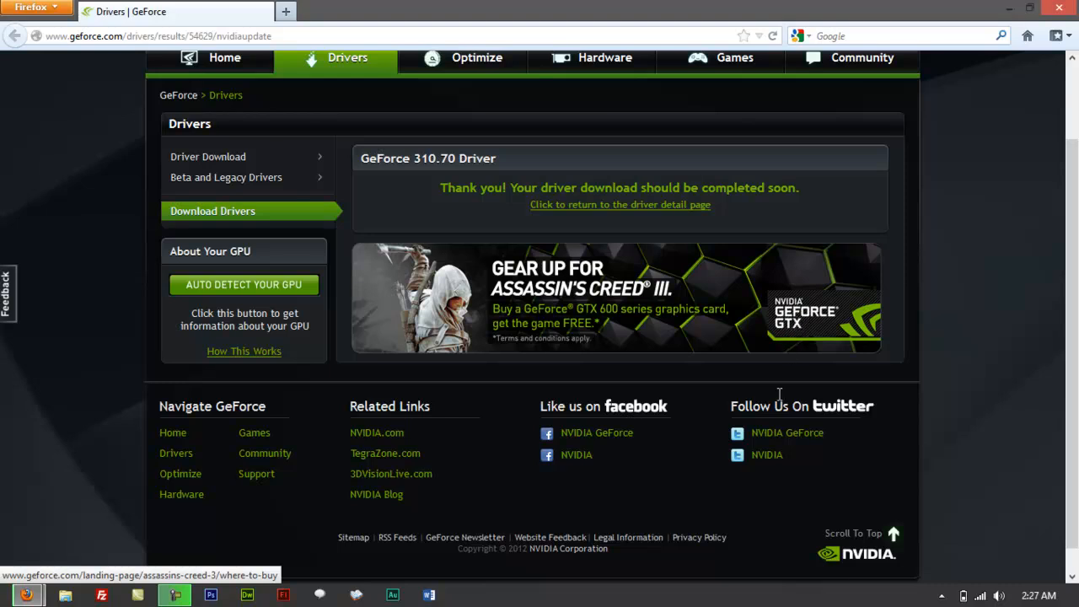
pyautogui.moveTo(961, 428)
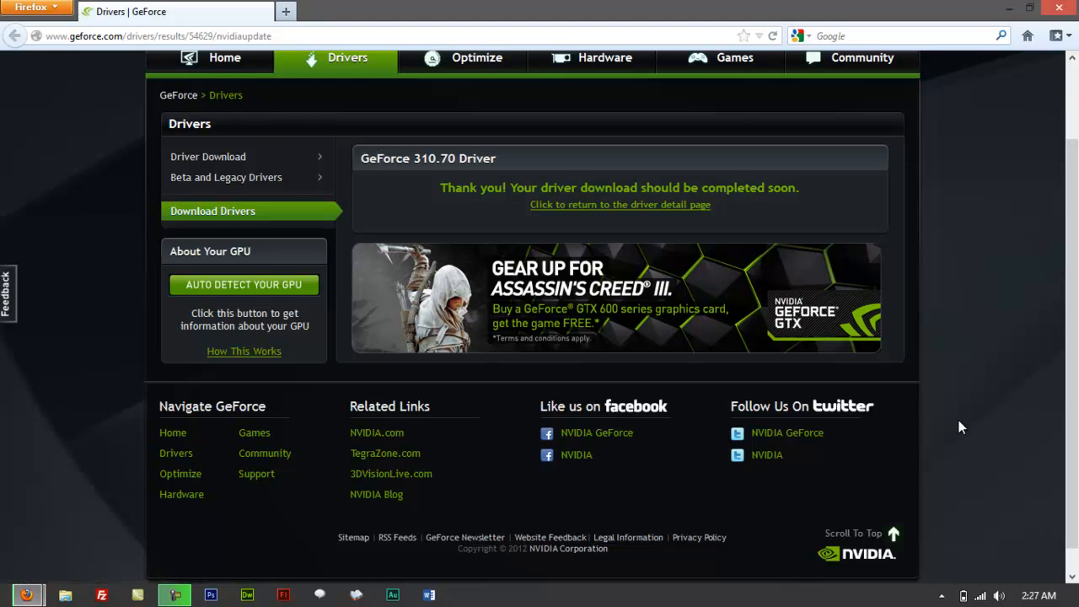
pyautogui.moveTo(957, 435)
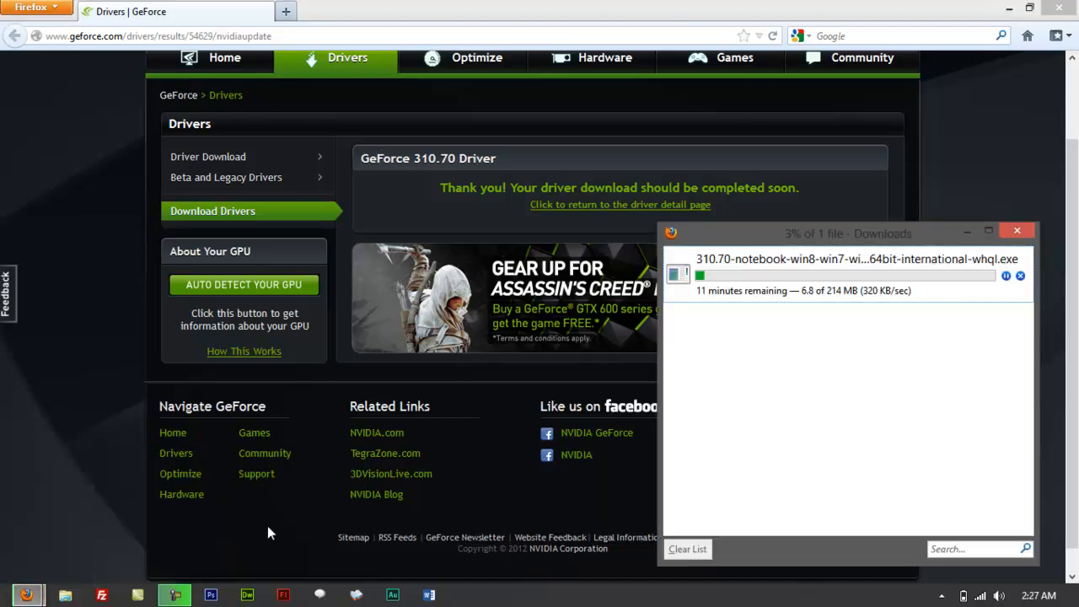
pyautogui.moveTo(900, 415)
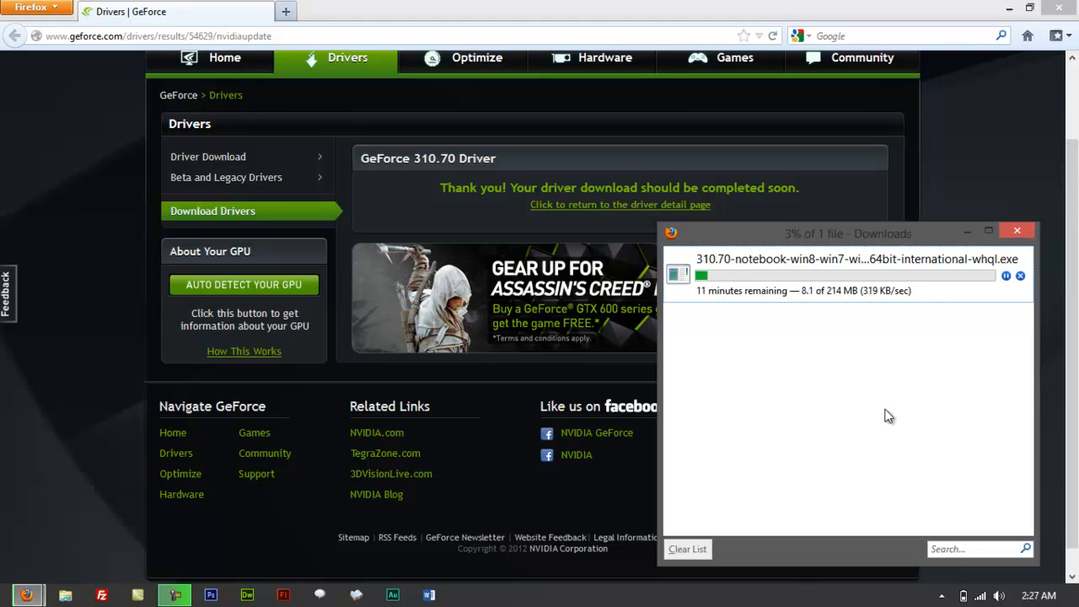
pyautogui.moveTo(865, 425)
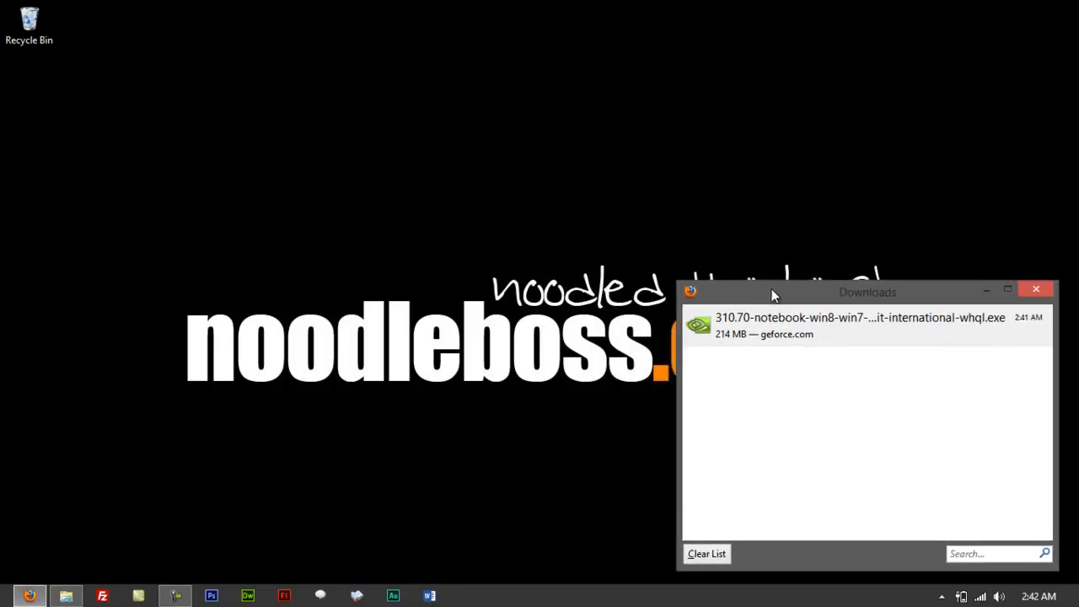
pyautogui.click(860, 324)
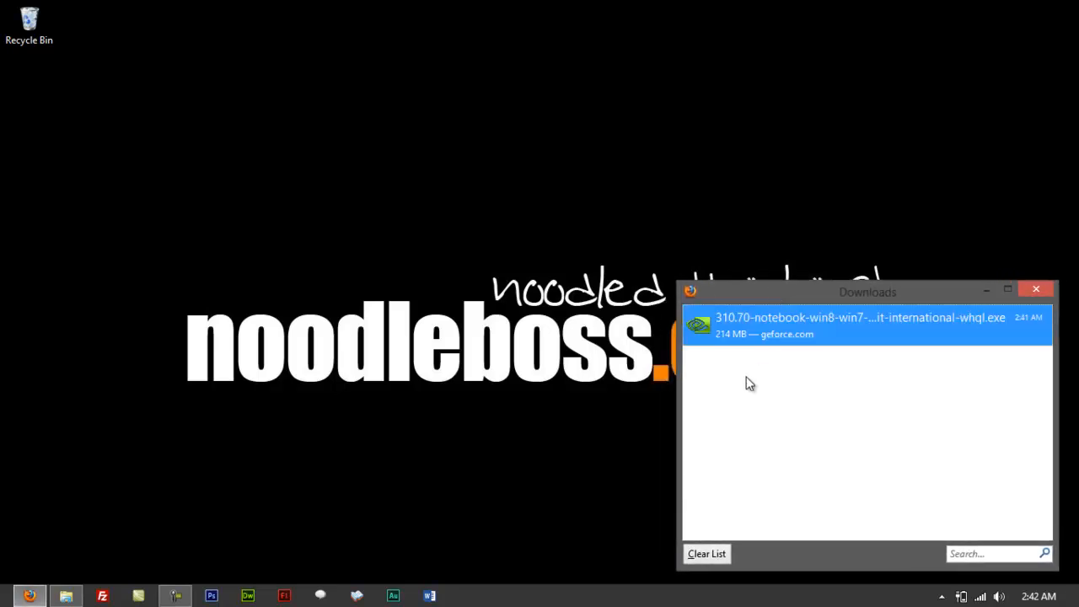
pyautogui.moveTo(699, 352)
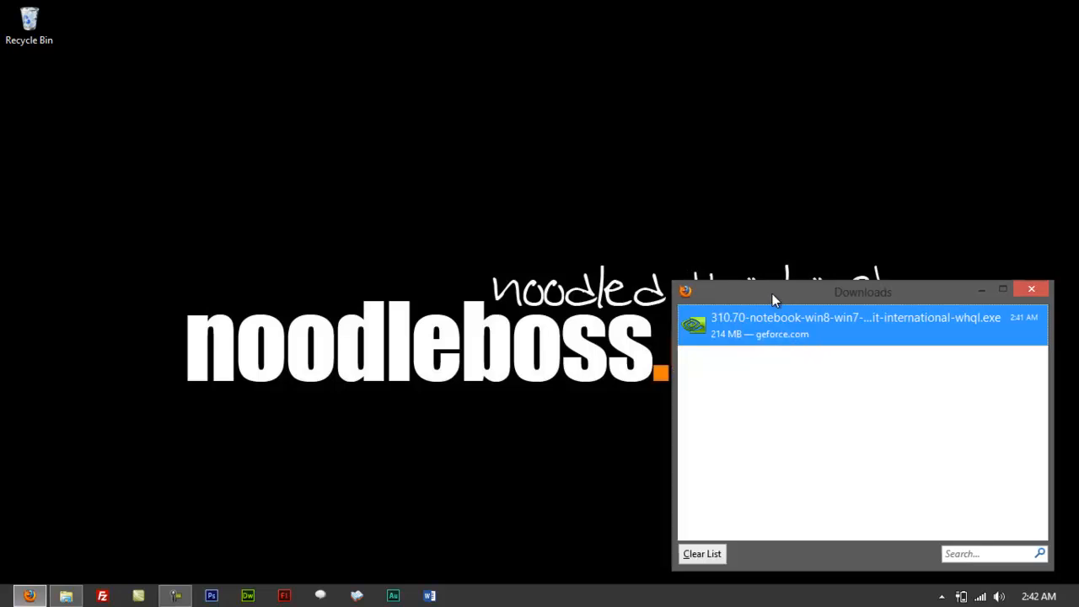
pyautogui.moveTo(765, 337)
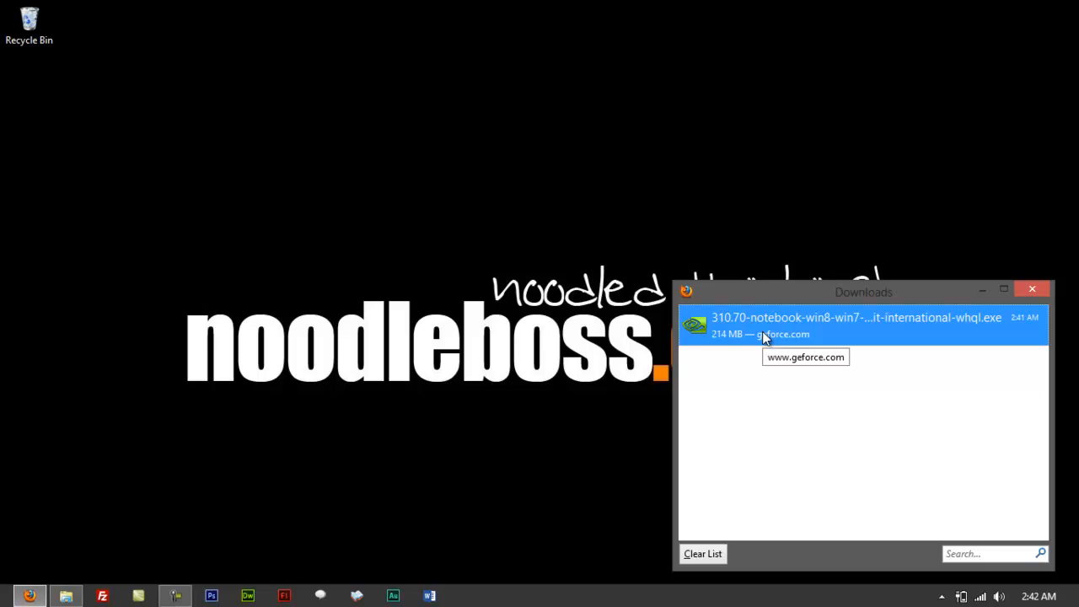
pyautogui.moveTo(786, 294)
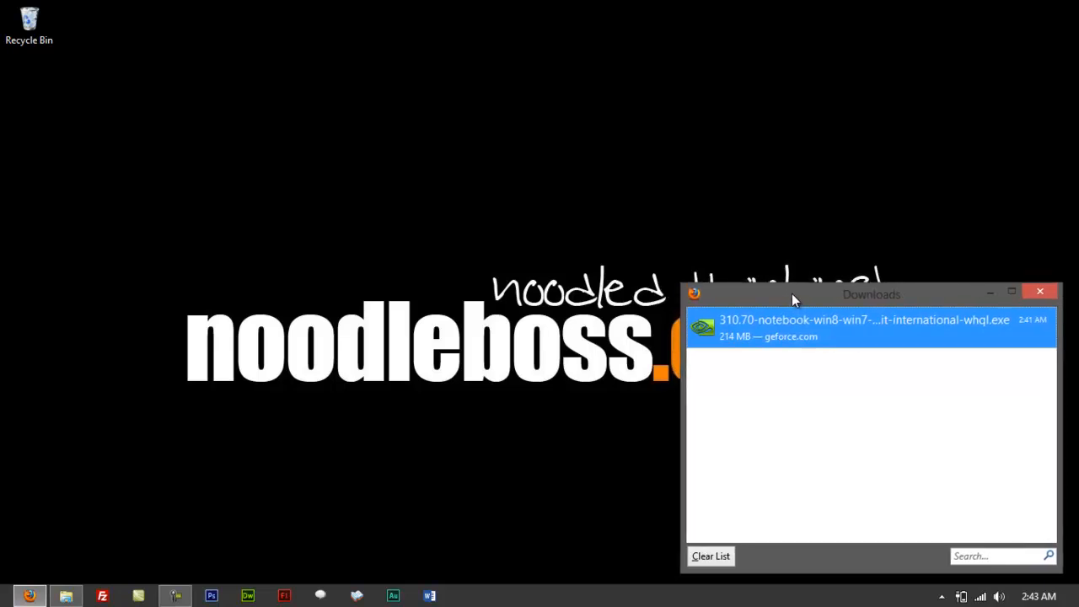
pyautogui.moveTo(782, 371)
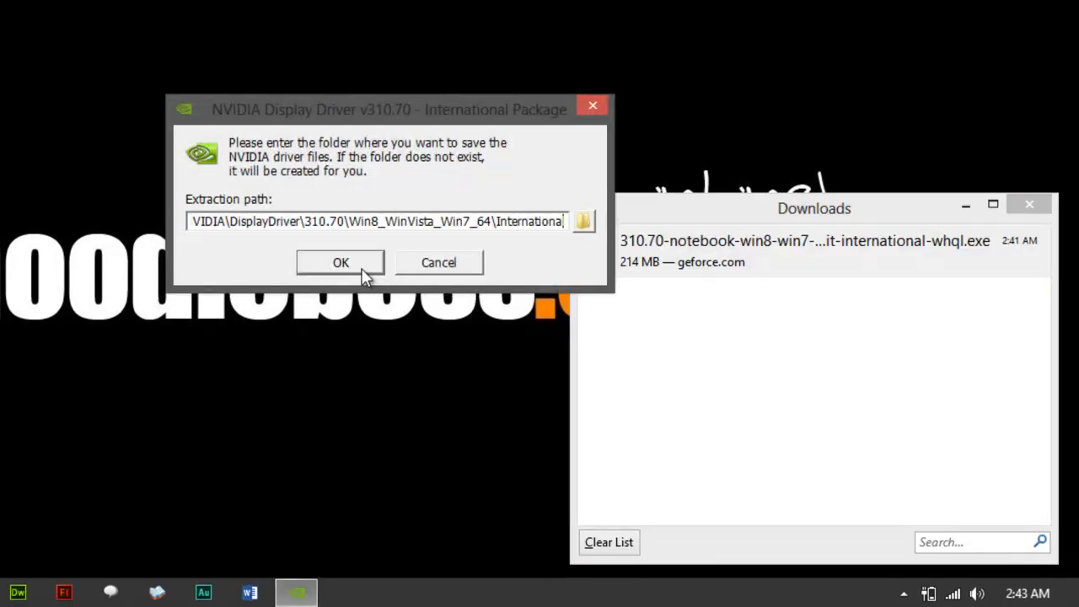
# Extract the driver files into the default NVIDIA DisplayDriver 310.70 folder.
pyautogui.click(341, 263)
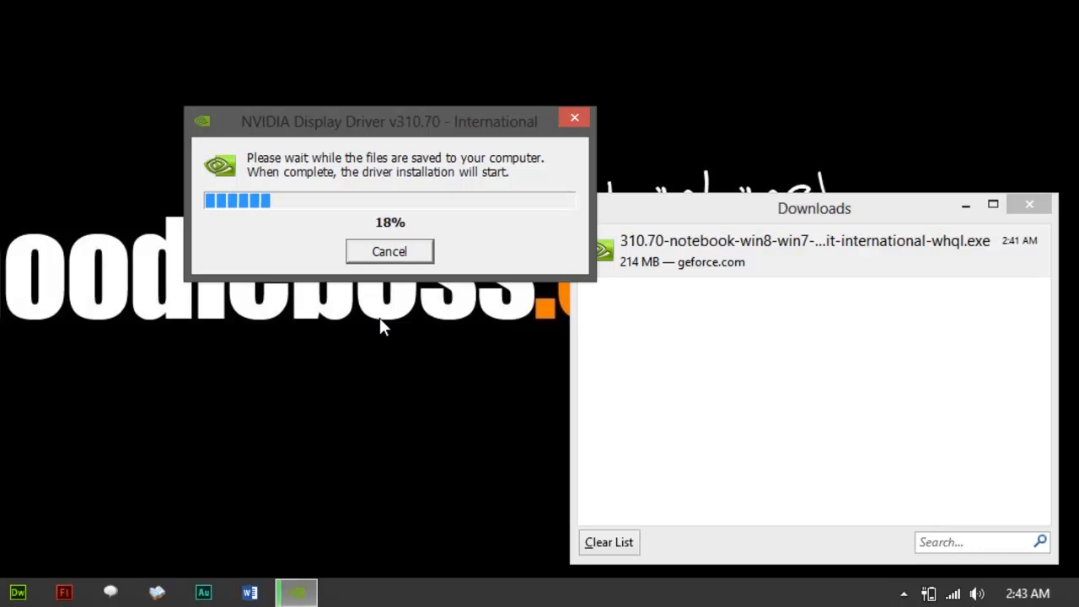
pyautogui.moveTo(155, 349)
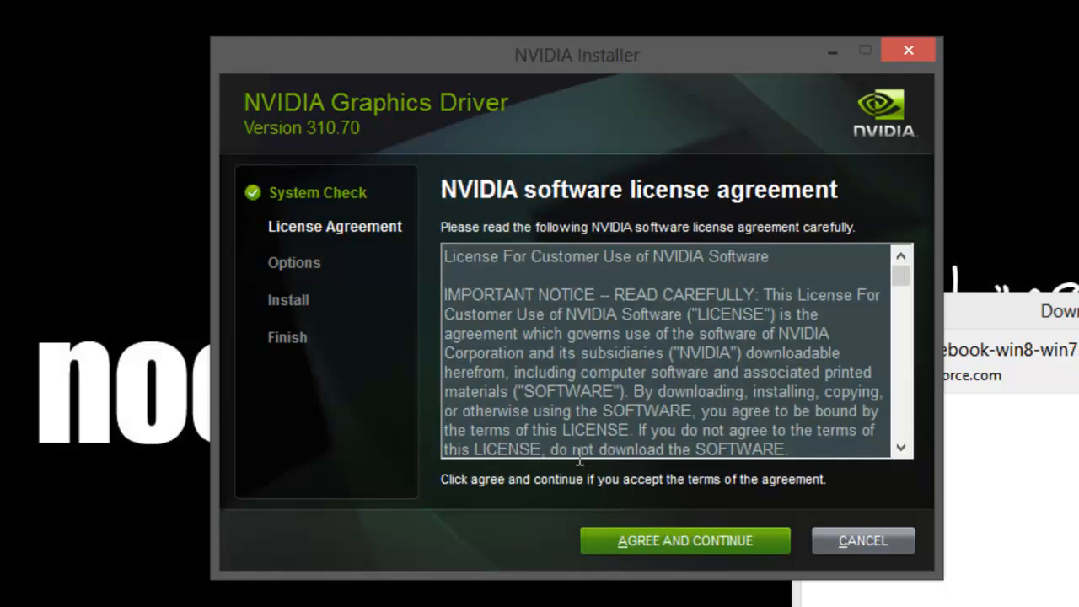
# Accept the NVIDIA license and continue with Express (Recommended) installation.
pyautogui.click(685, 540)
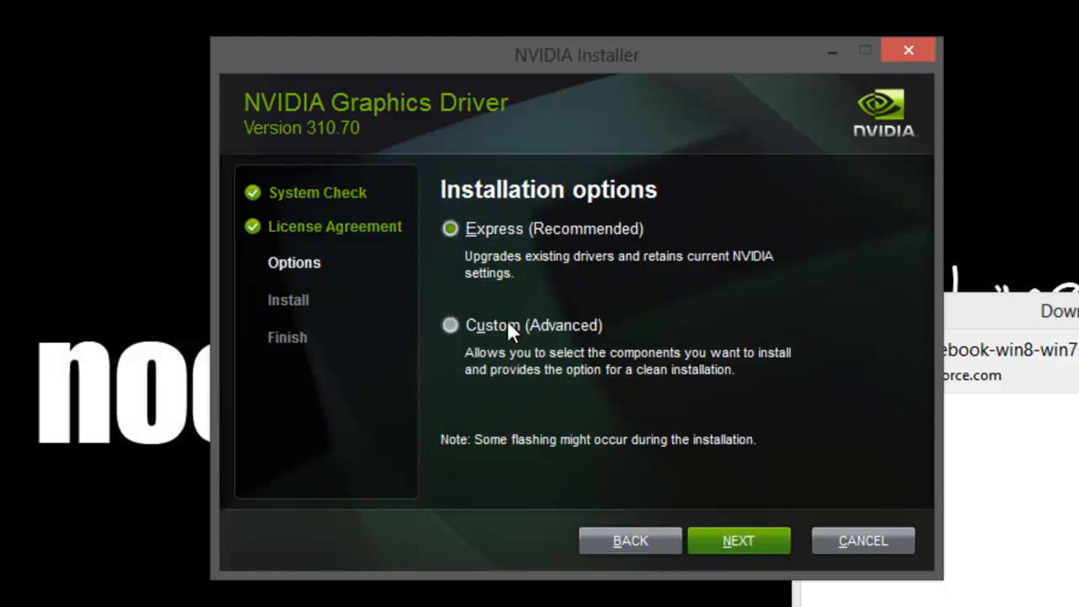
pyautogui.click(738, 539)
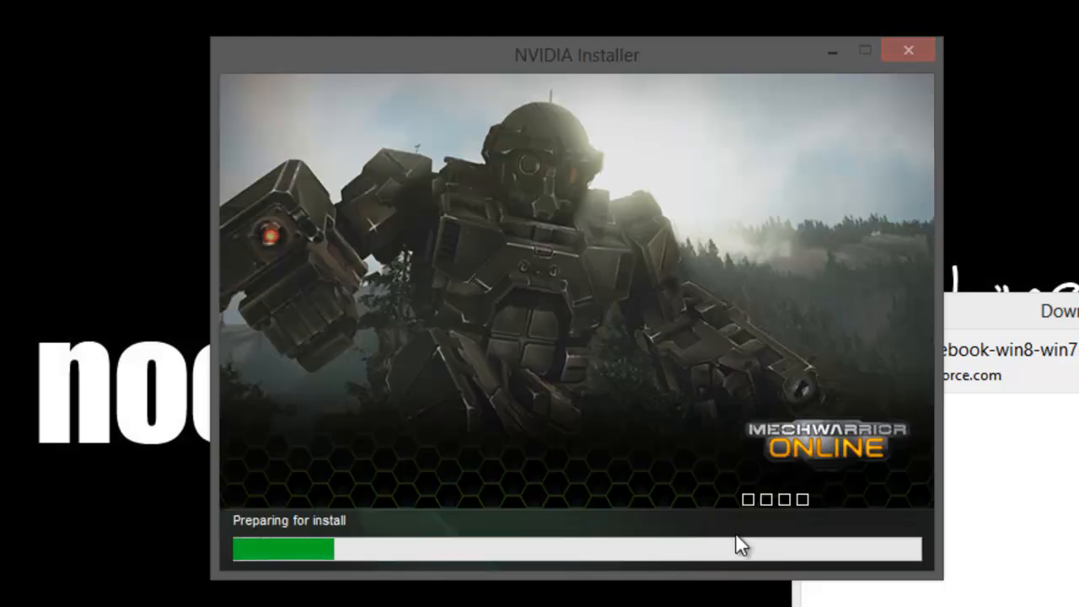